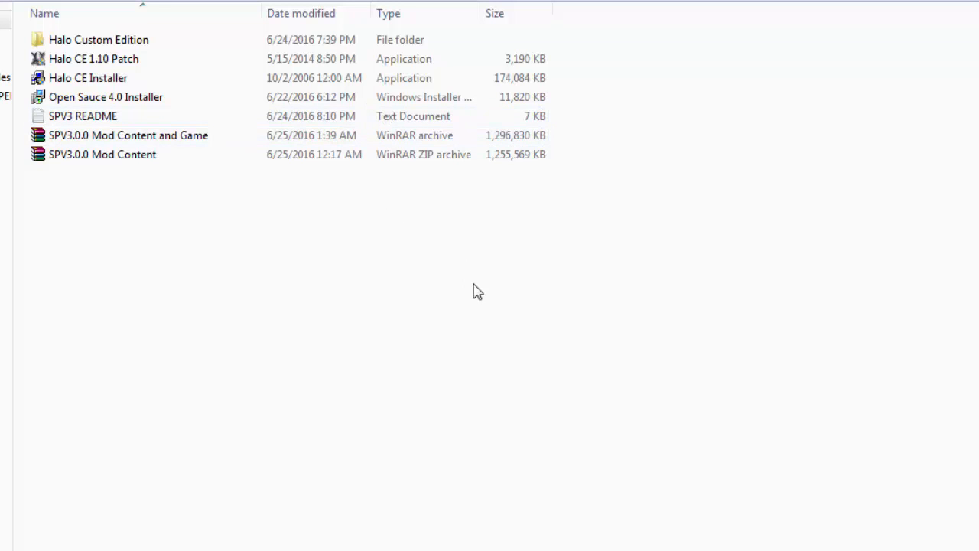
mouse_move(366, 212)
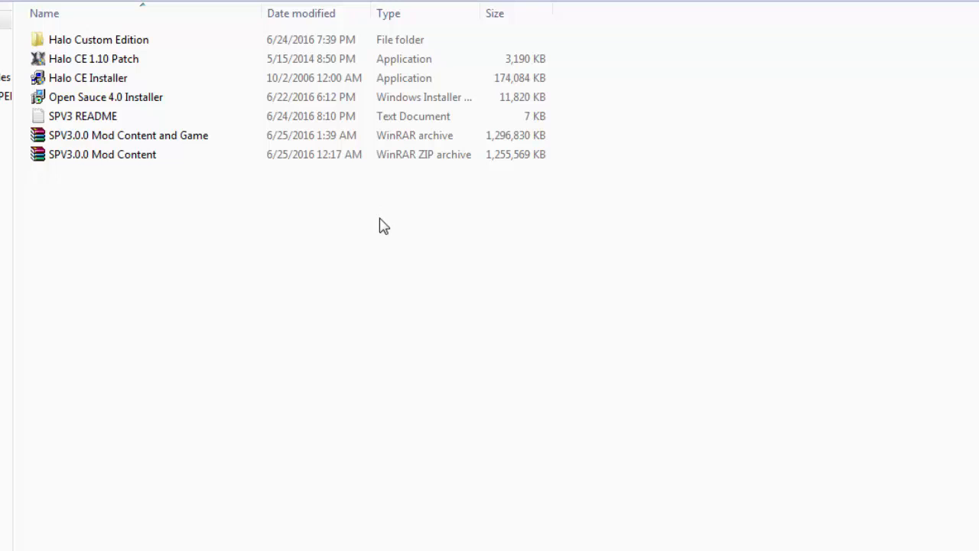
mouse_move(404, 245)
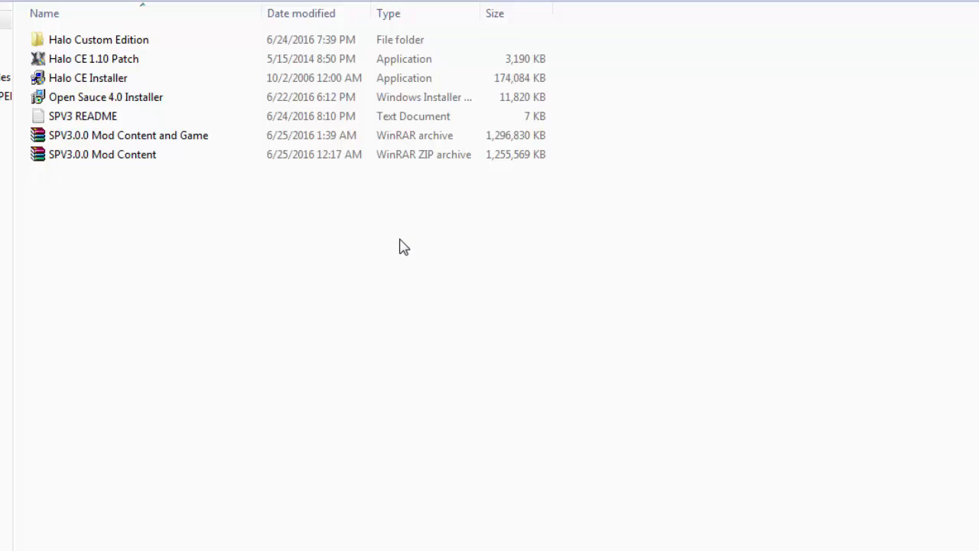
mouse_move(403, 239)
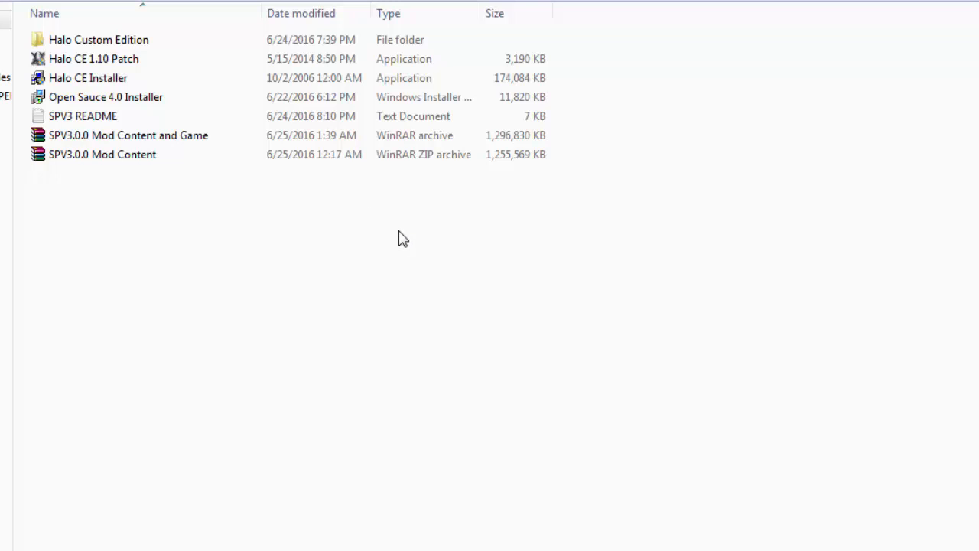
mouse_move(147, 189)
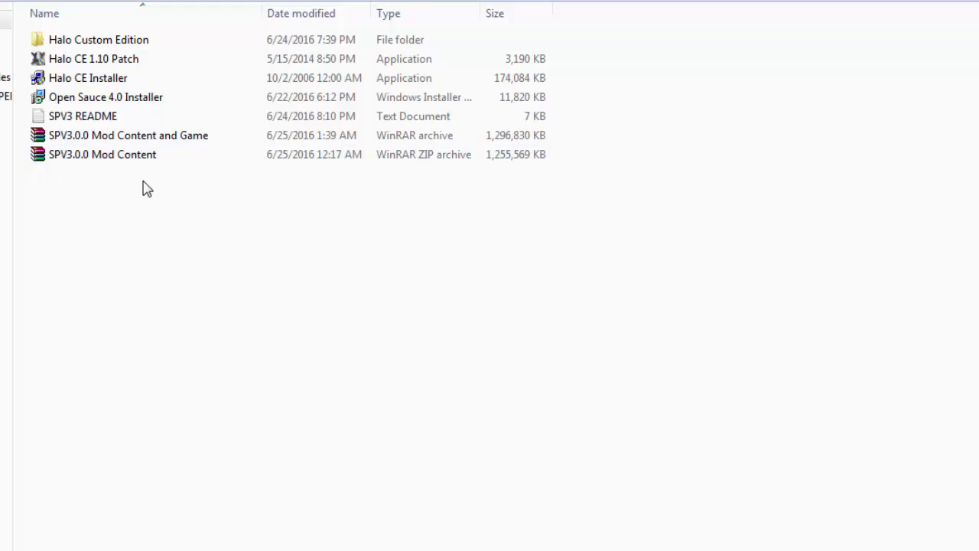
- Browse the setup folder and view options for the SPV3.0.0 Mod Content and Game archive
click(101, 154)
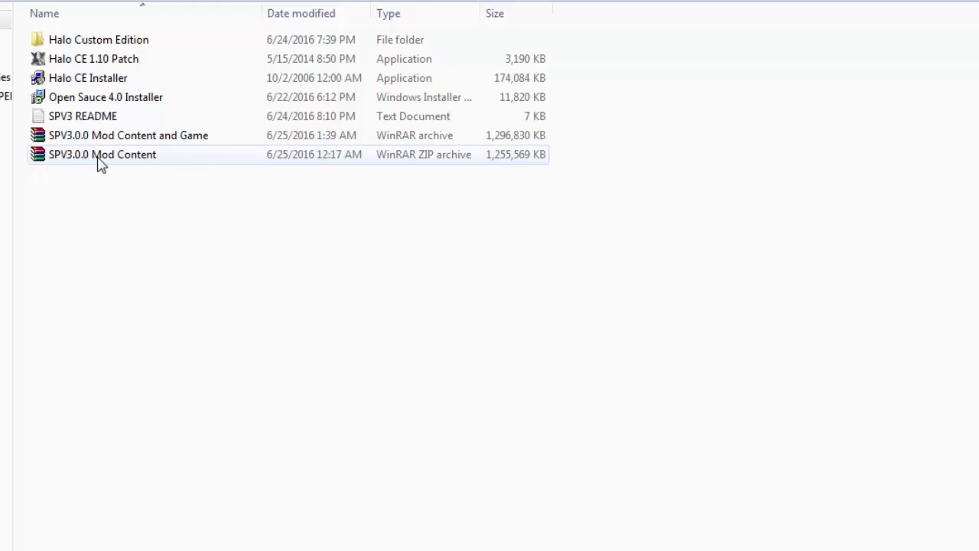
click(128, 135)
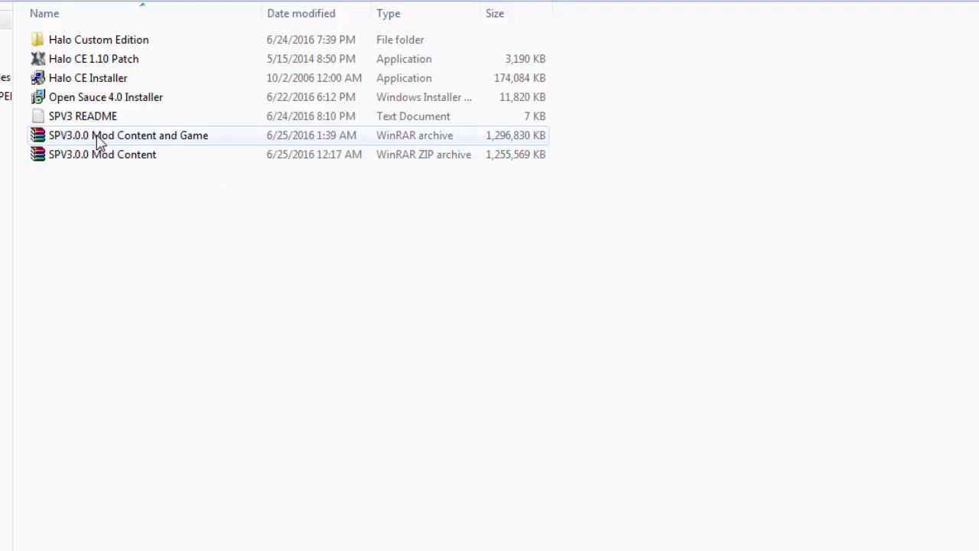
mouse_move(198, 142)
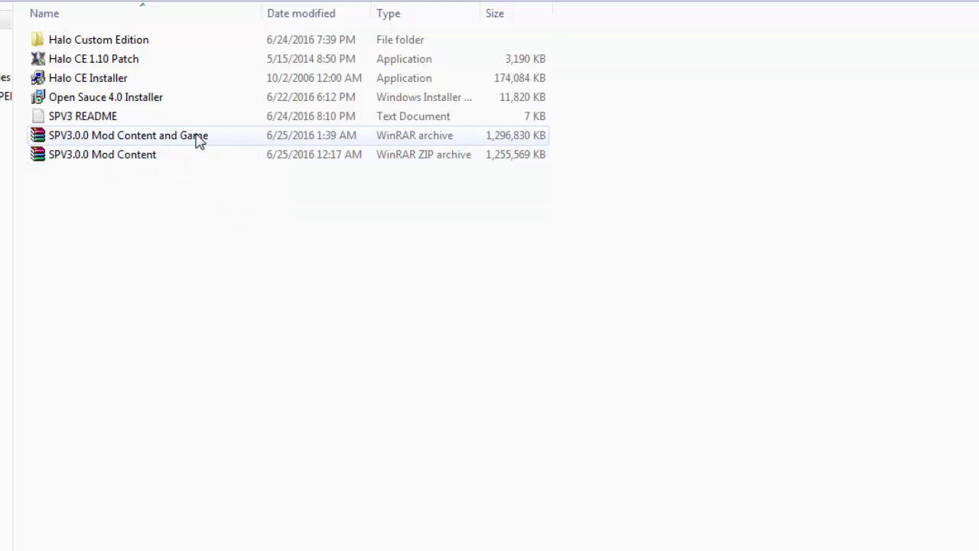
mouse_move(197, 140)
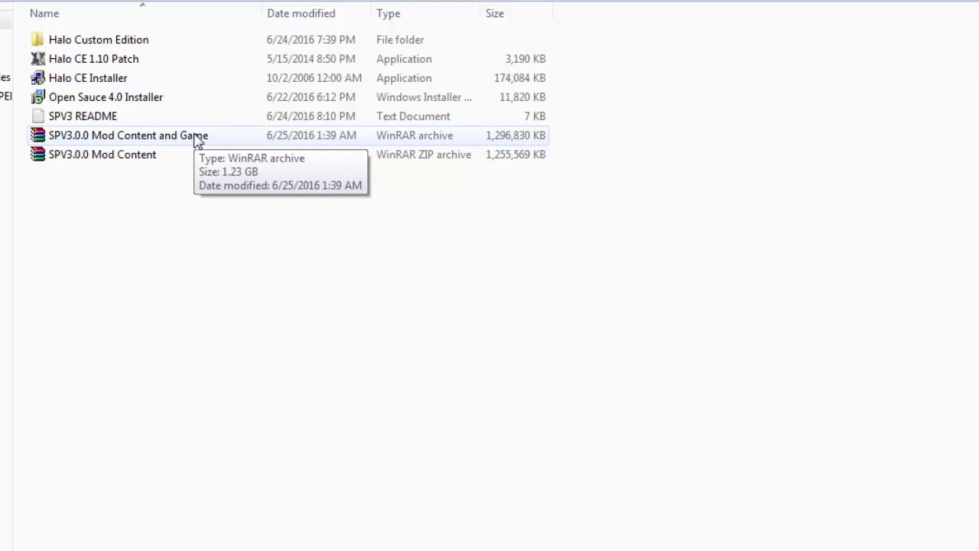
right_click(128, 135)
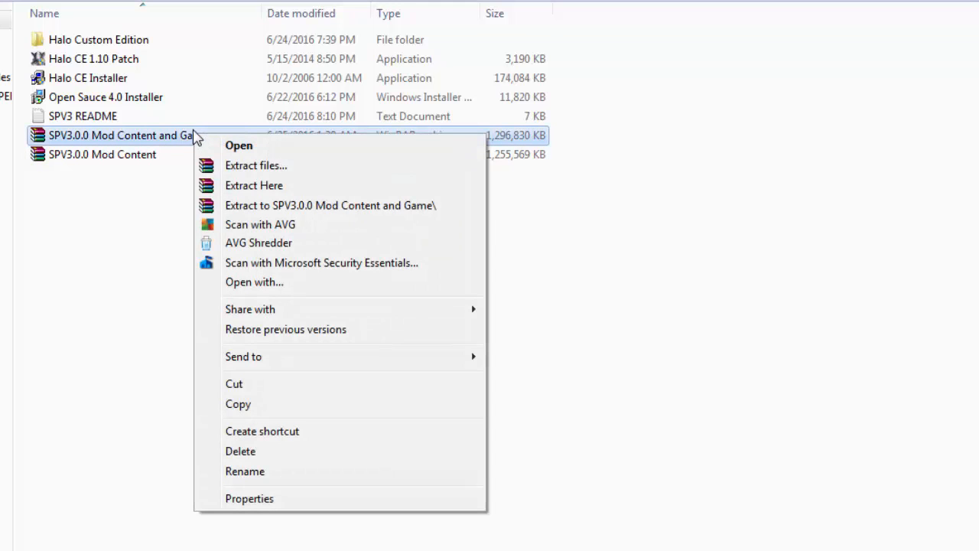
mouse_move(239, 145)
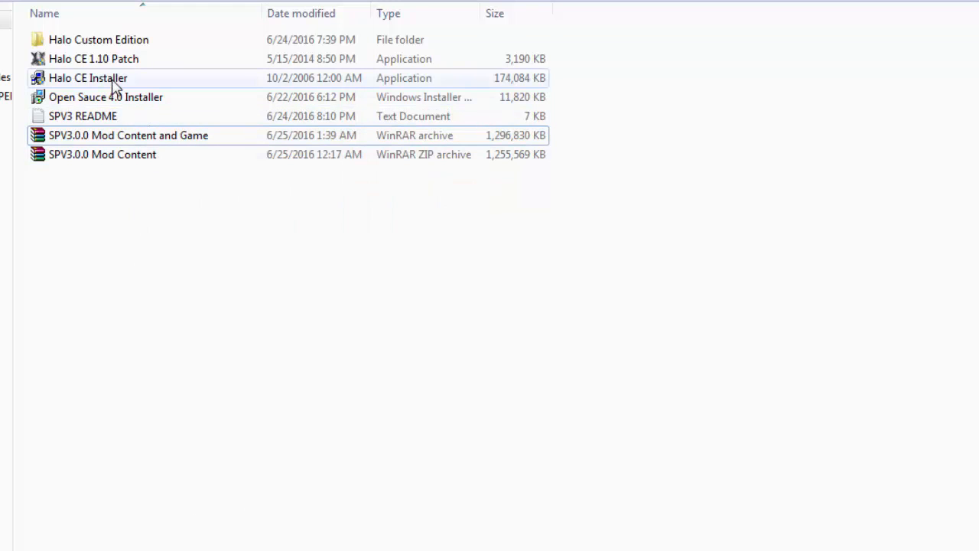
- Run the Halo CE Installer through product key and ID screens, skipping GameSpy Arcade
click(87, 77)
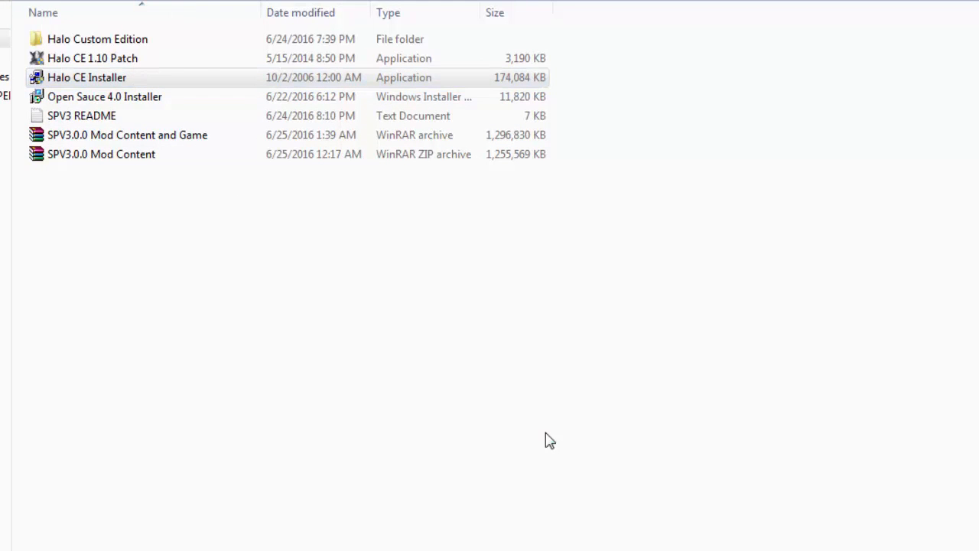
double_click(87, 77)
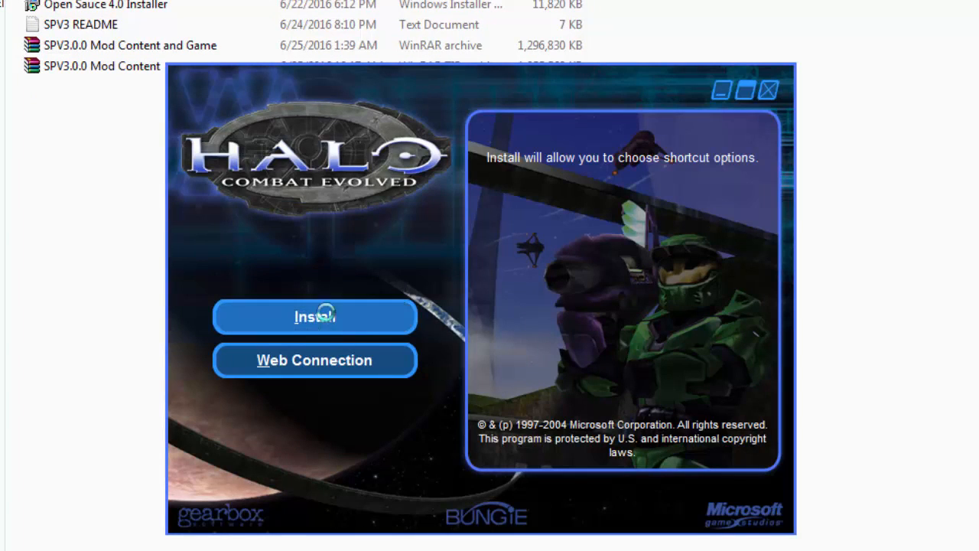
click(314, 317)
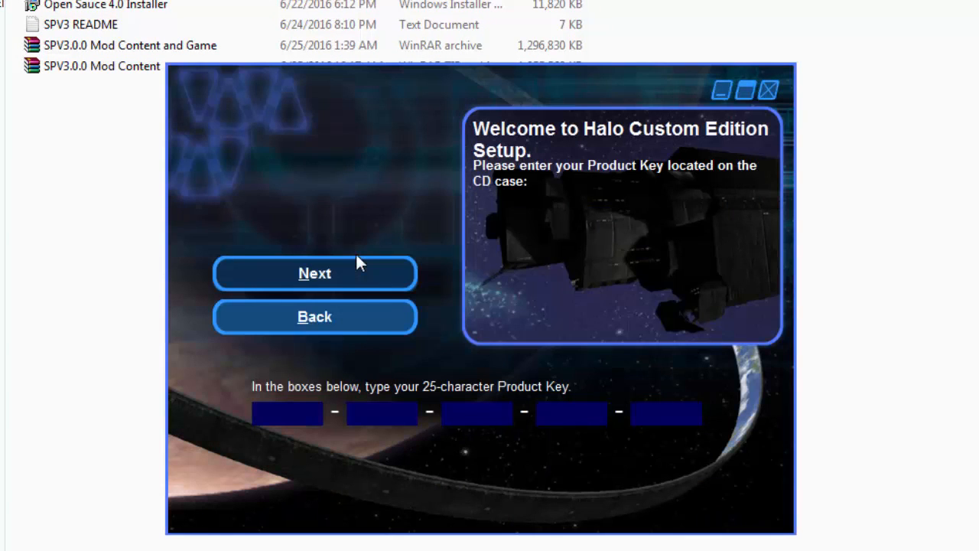
click(287, 412)
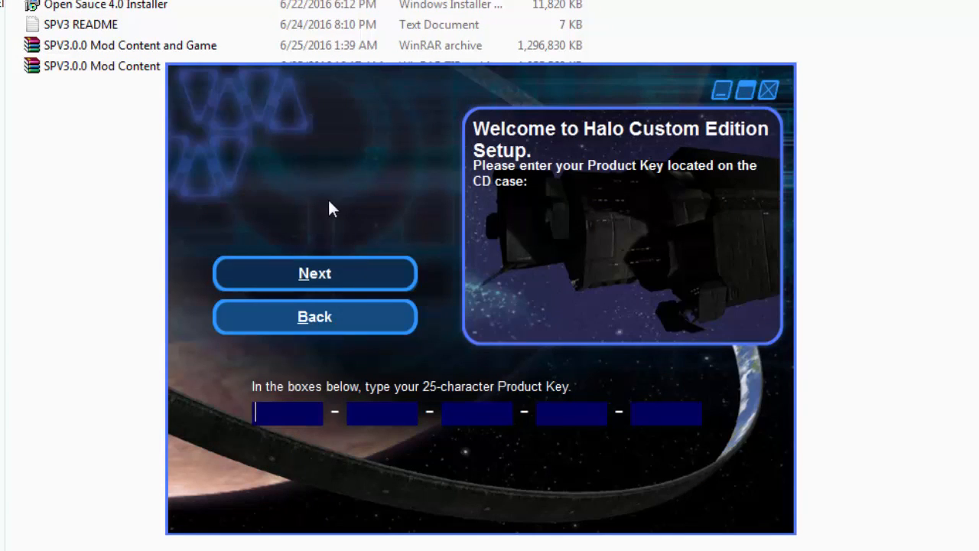
mouse_move(474, 256)
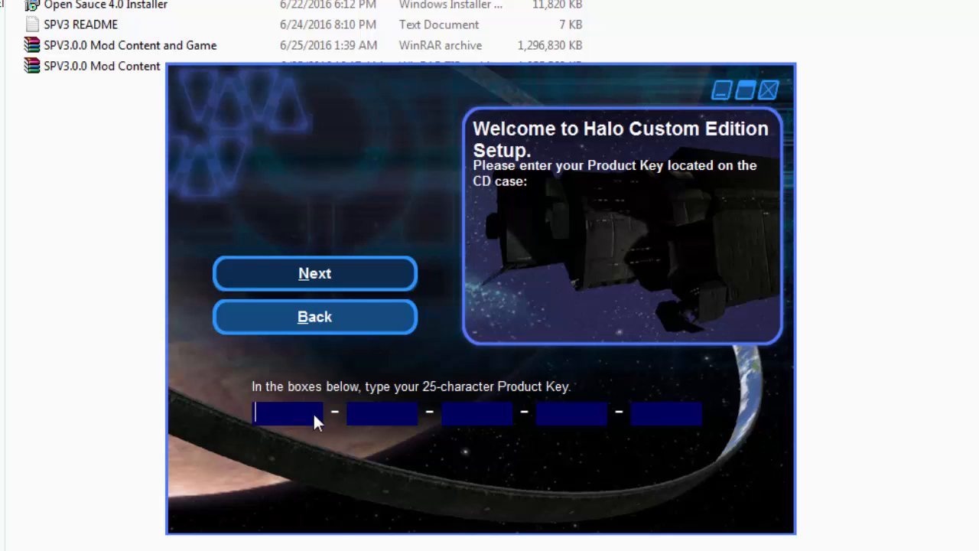
click(315, 273)
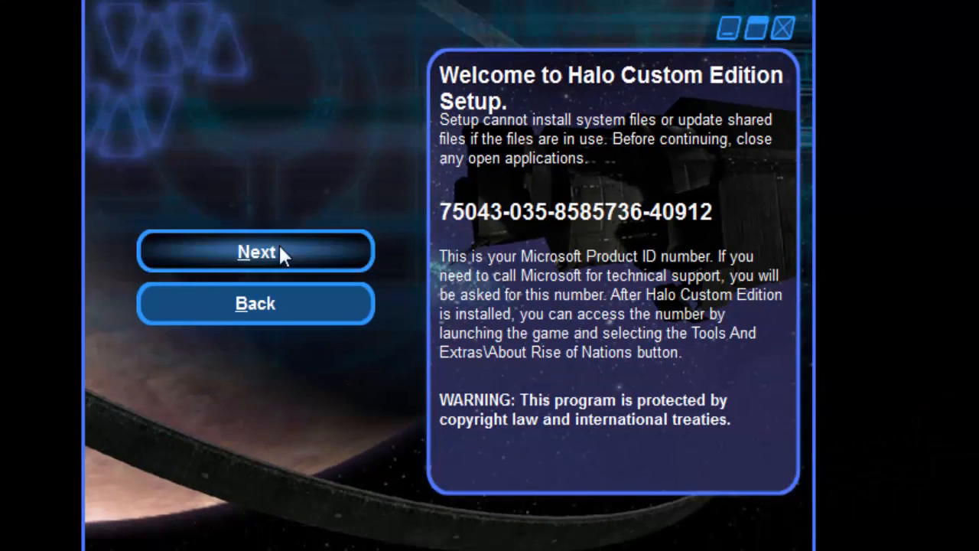
click(255, 252)
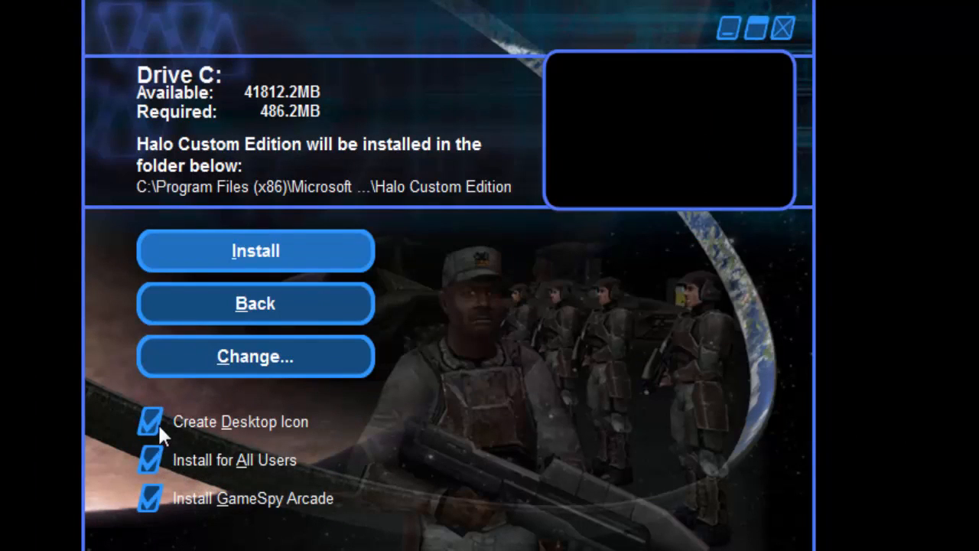
mouse_move(168, 520)
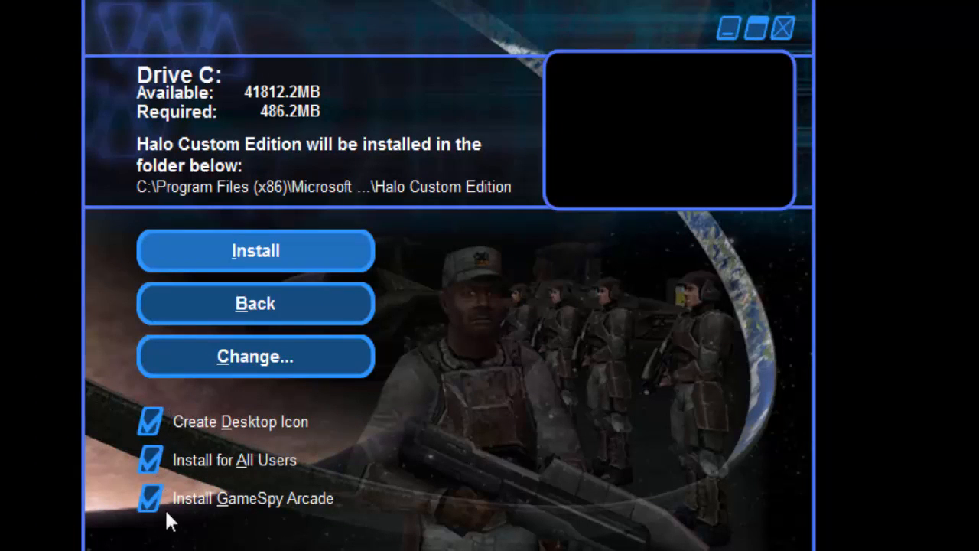
click(255, 250)
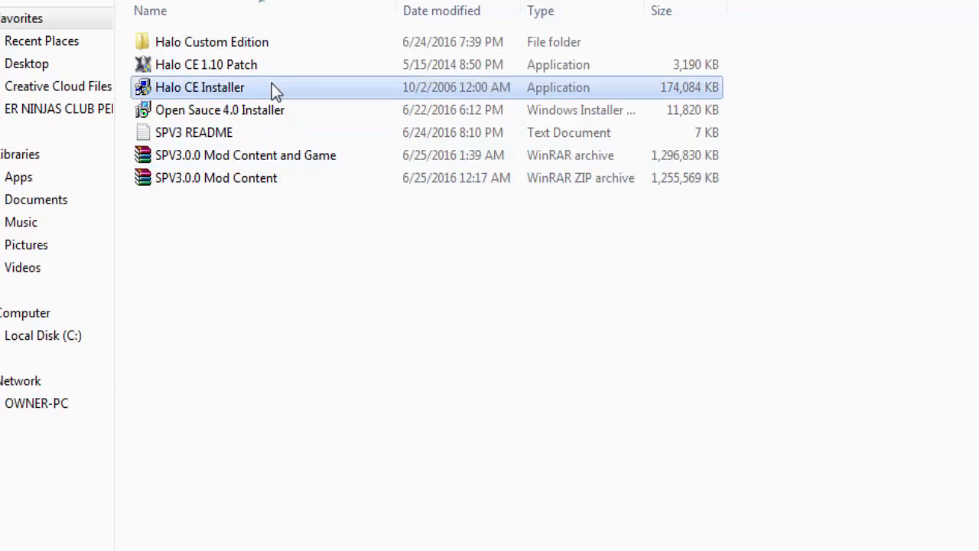
- Launch the Halo CE 1.10 Patch and allow it past the Bungie security warning
click(206, 64)
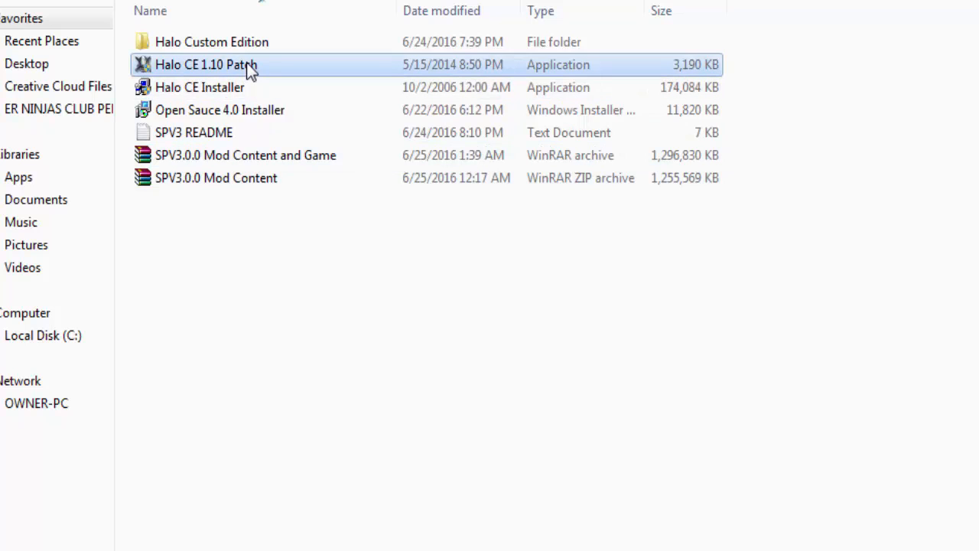
double_click(206, 64)
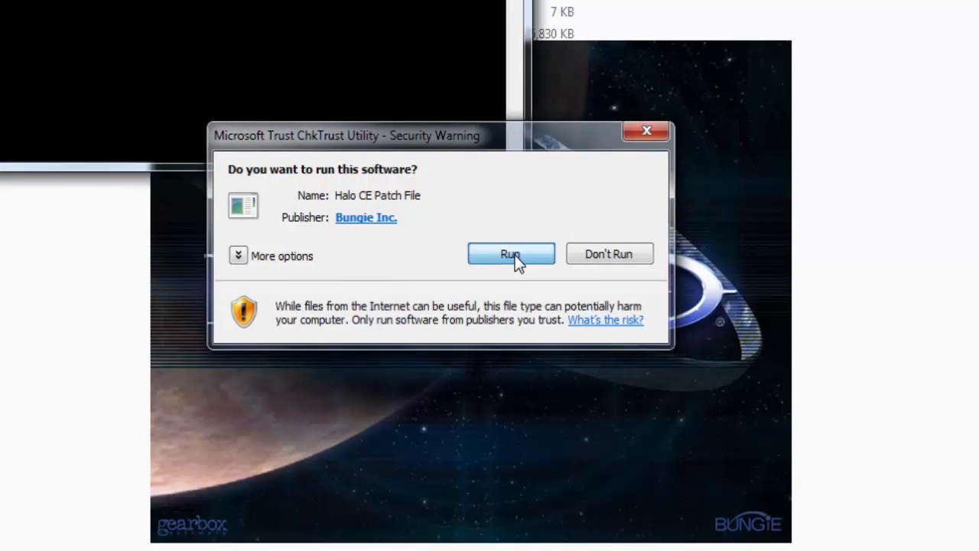
click(510, 254)
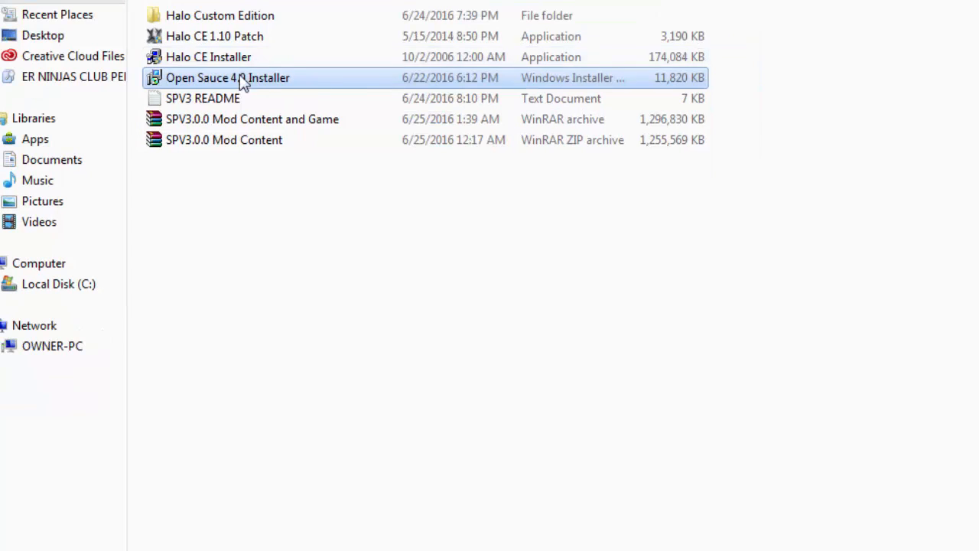
- Install OpenSauce 4.0 with default features, leaving View readme unchecked at finish
double_click(227, 77)
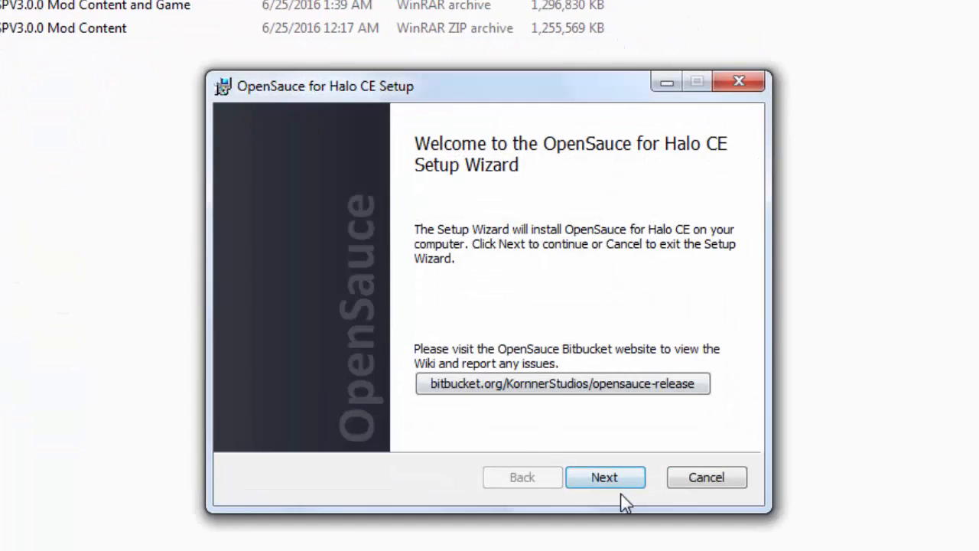
click(604, 476)
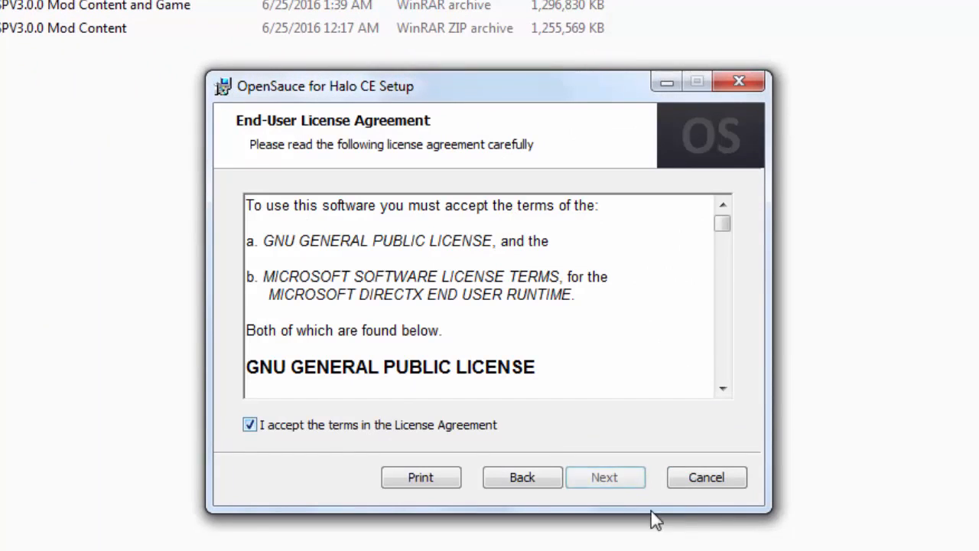
click(604, 477)
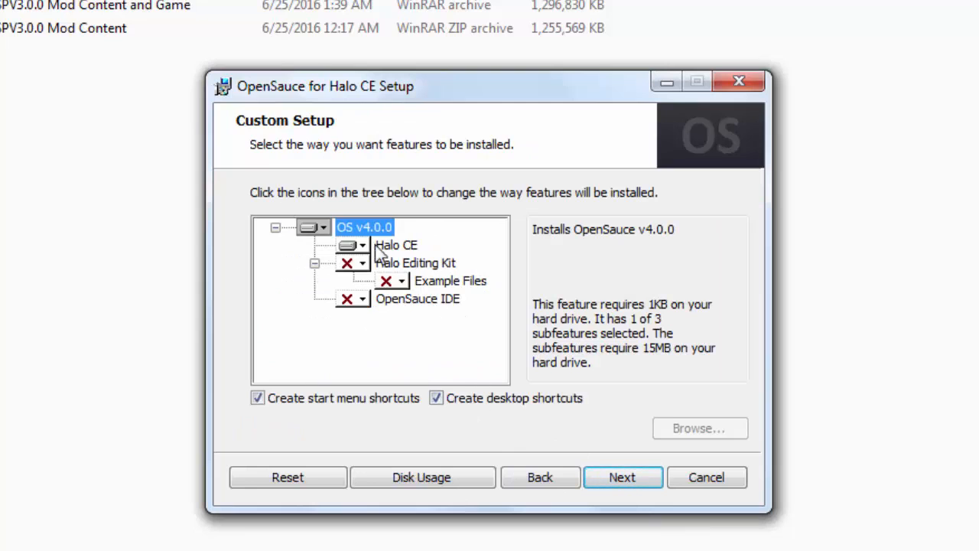
click(621, 476)
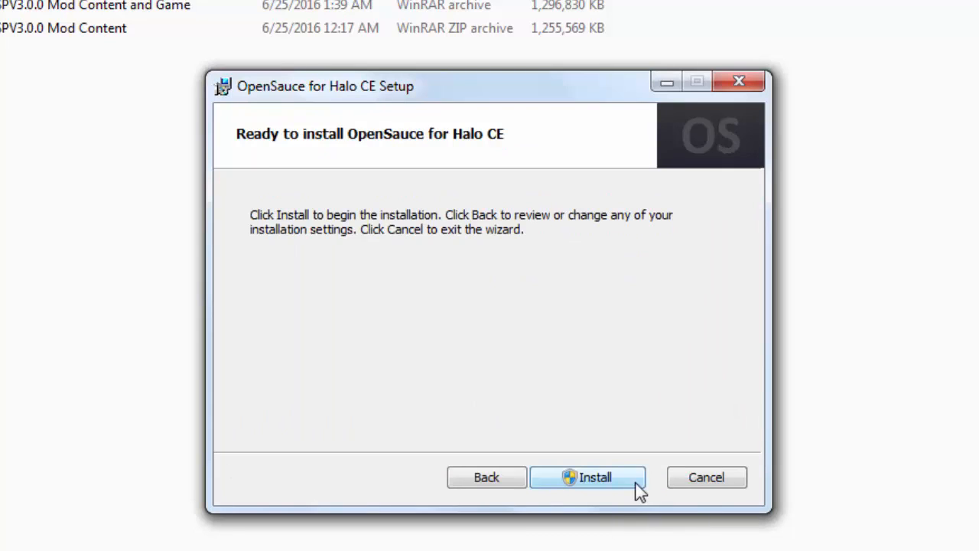
click(587, 477)
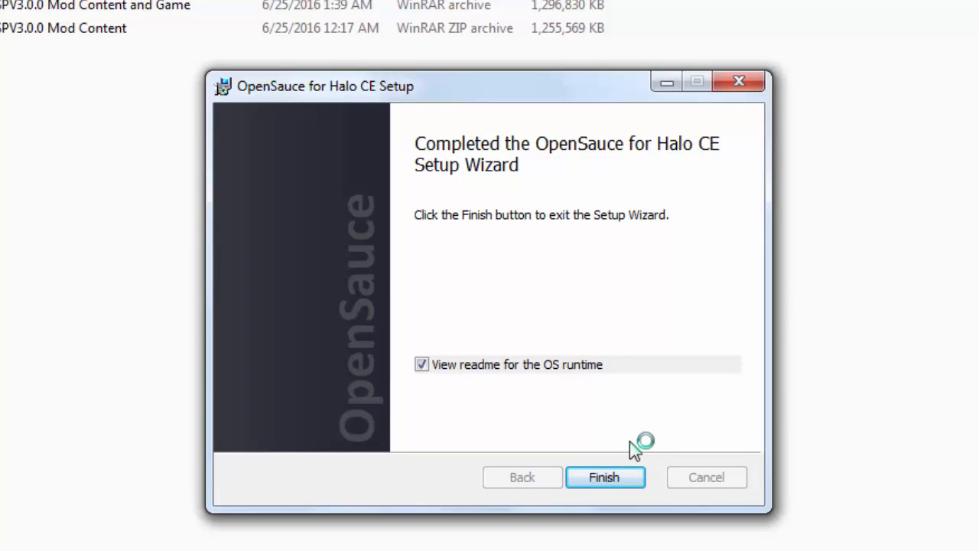
click(421, 364)
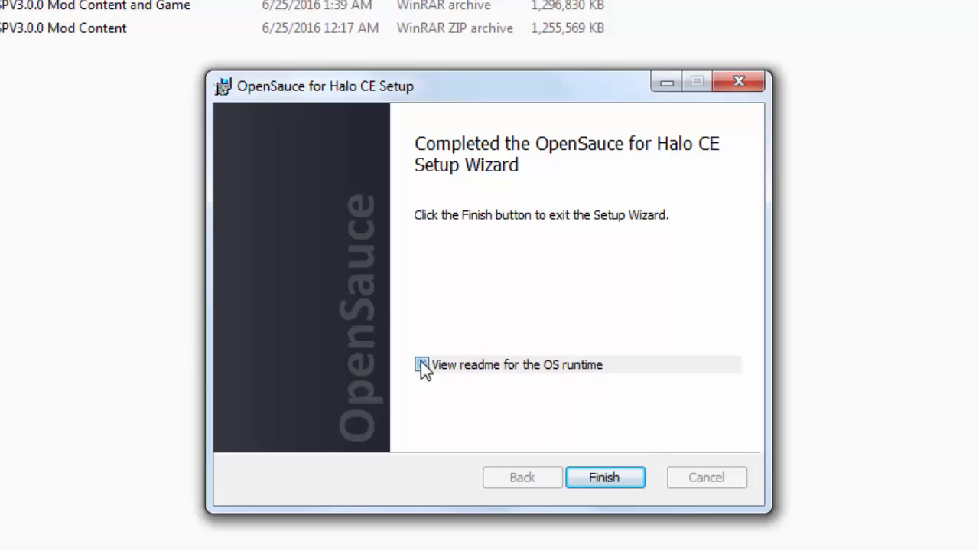
click(604, 477)
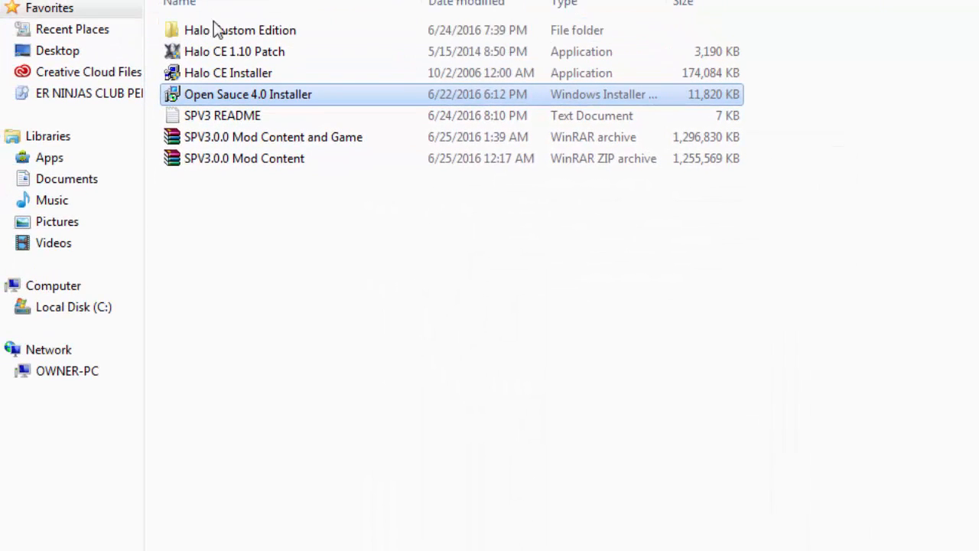
- Copy the maps folder and config file from the SPV3 Halo Custom Edition folder
click(240, 30)
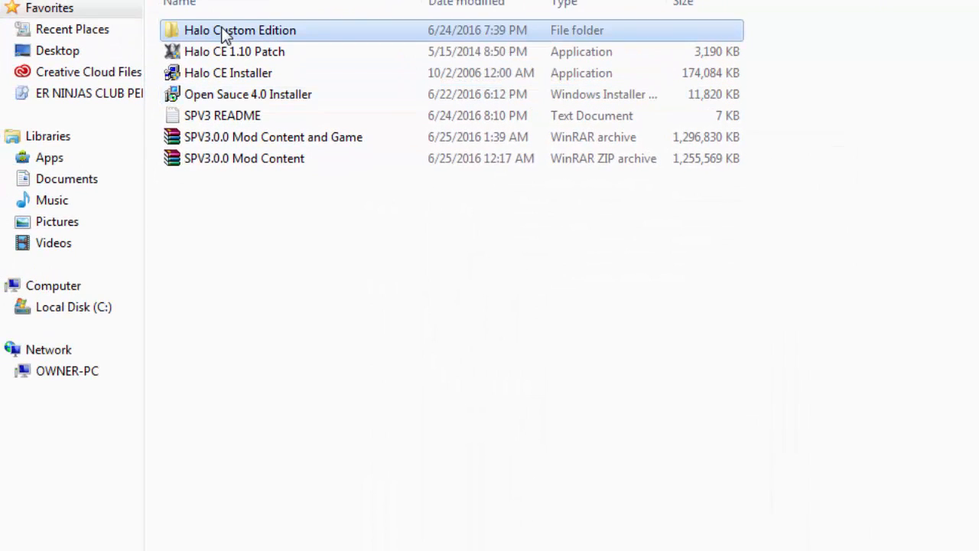
double_click(240, 30)
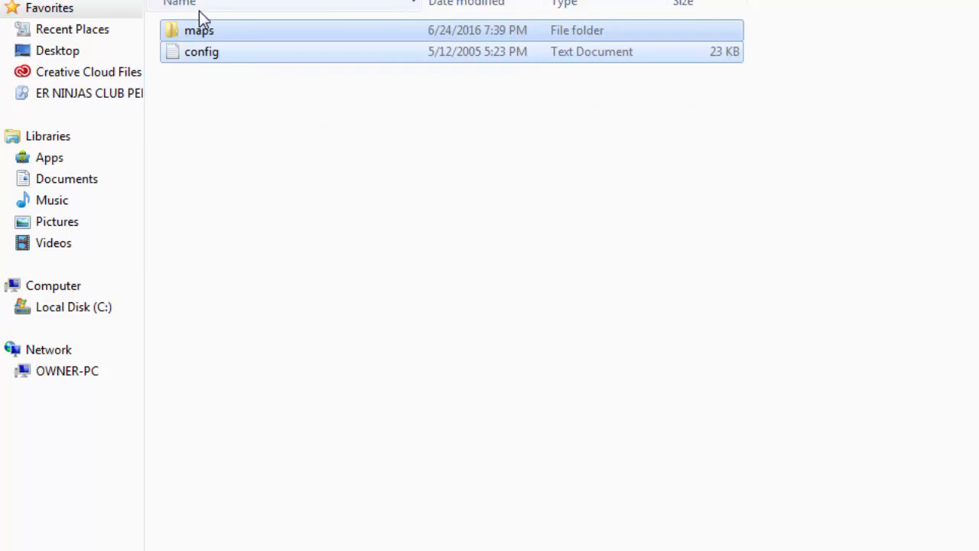
right_click(199, 30)
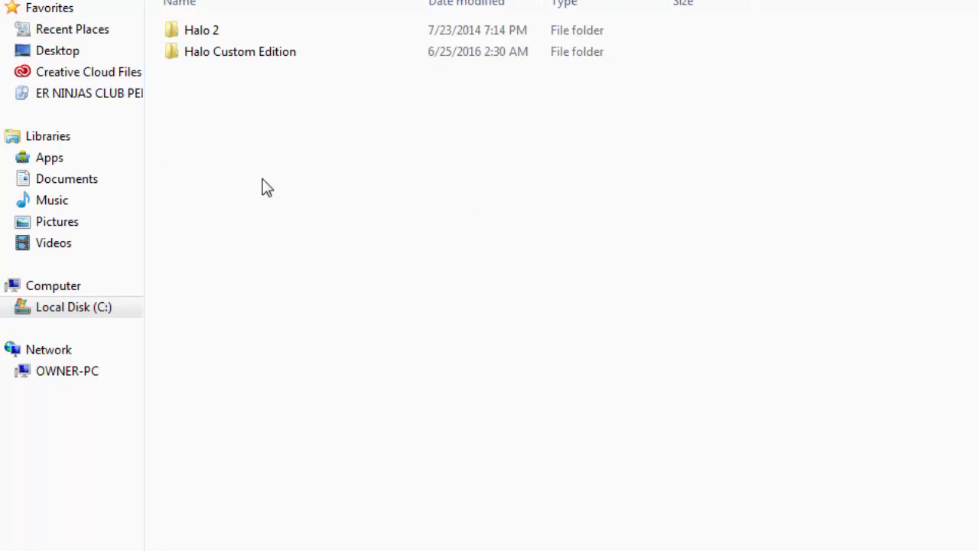
- Paste the SPV3 files into the installed Halo Custom Edition folder, merging maps
double_click(239, 51)
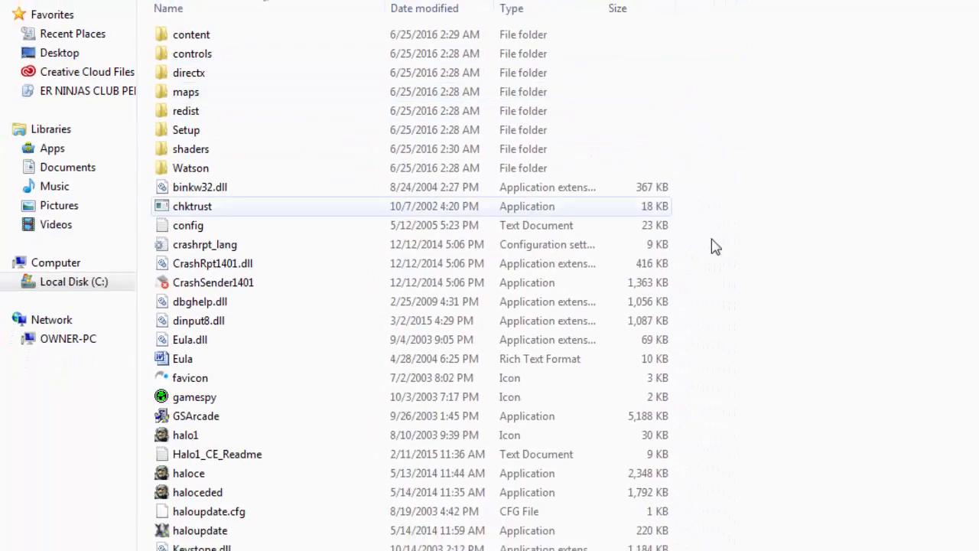
right_click(715, 246)
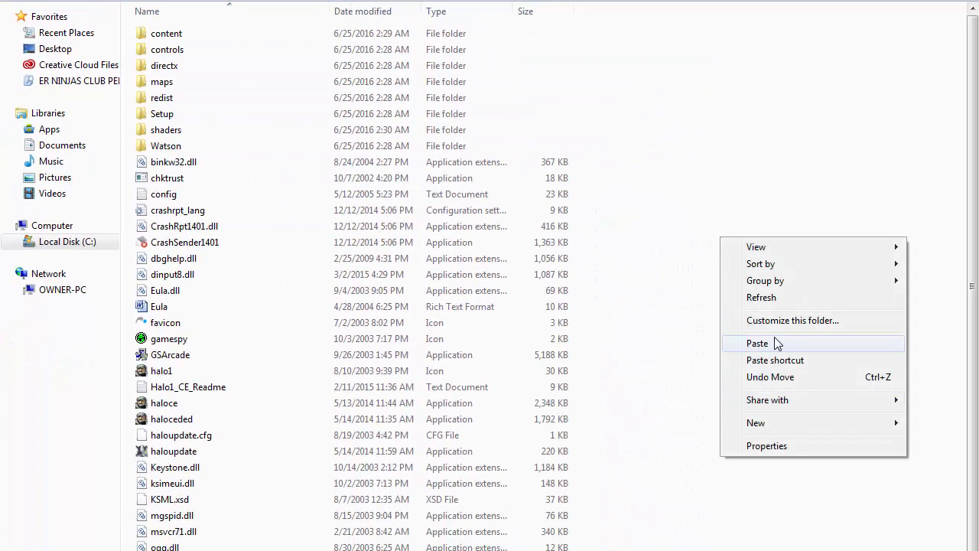
click(757, 342)
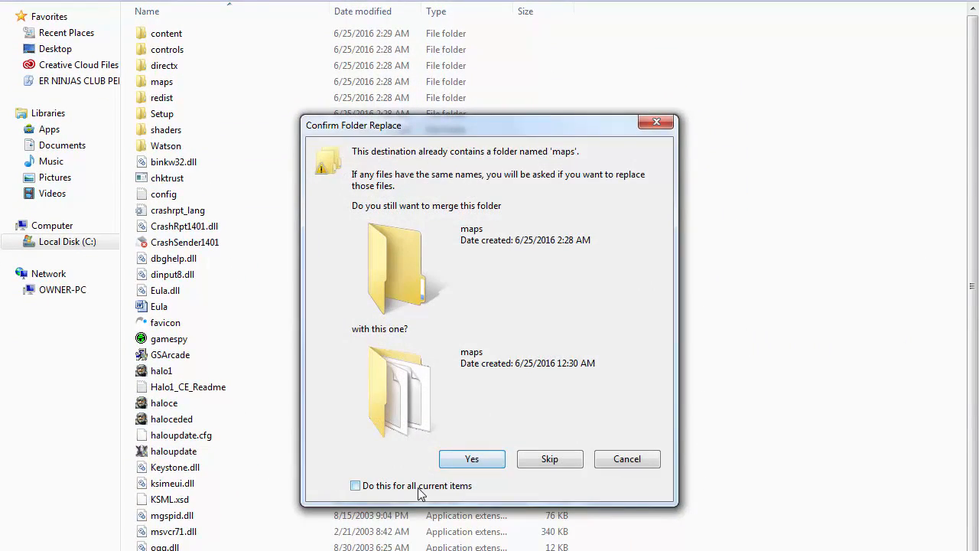
click(471, 458)
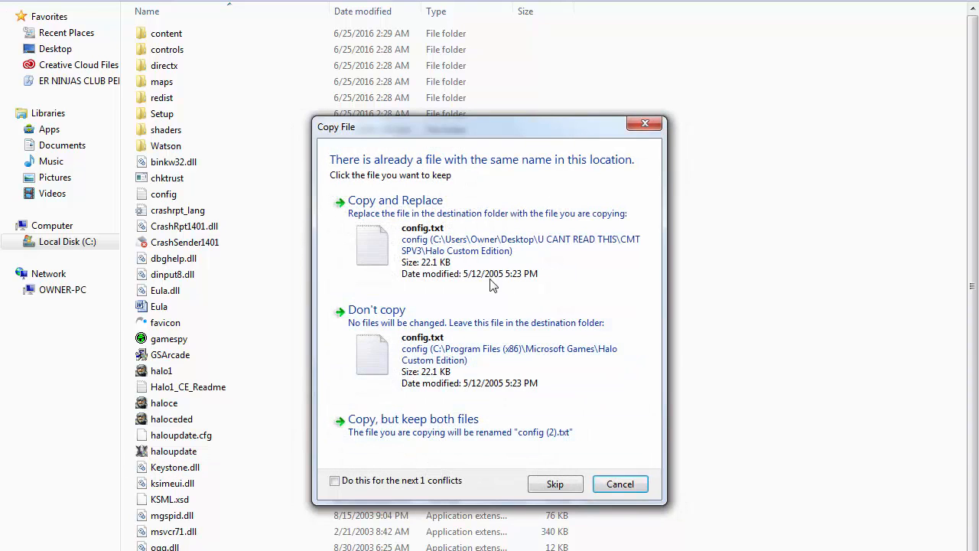